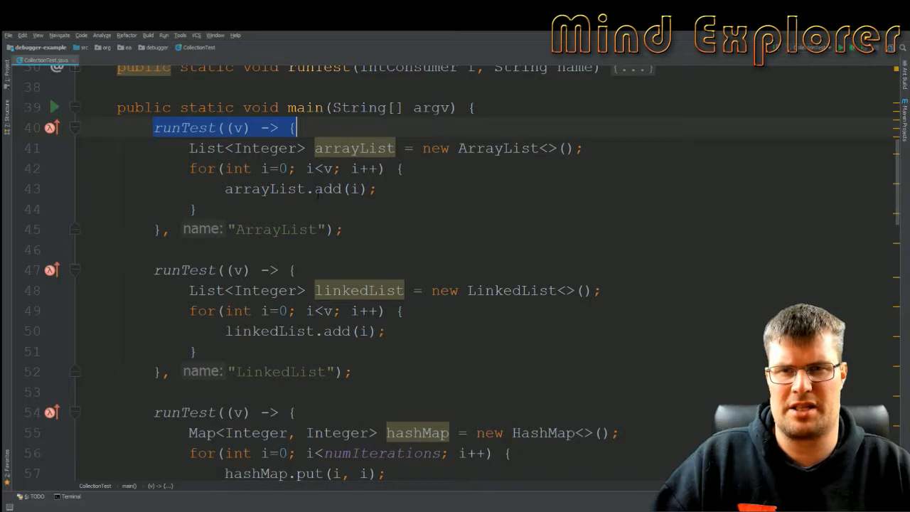
click(234, 128)
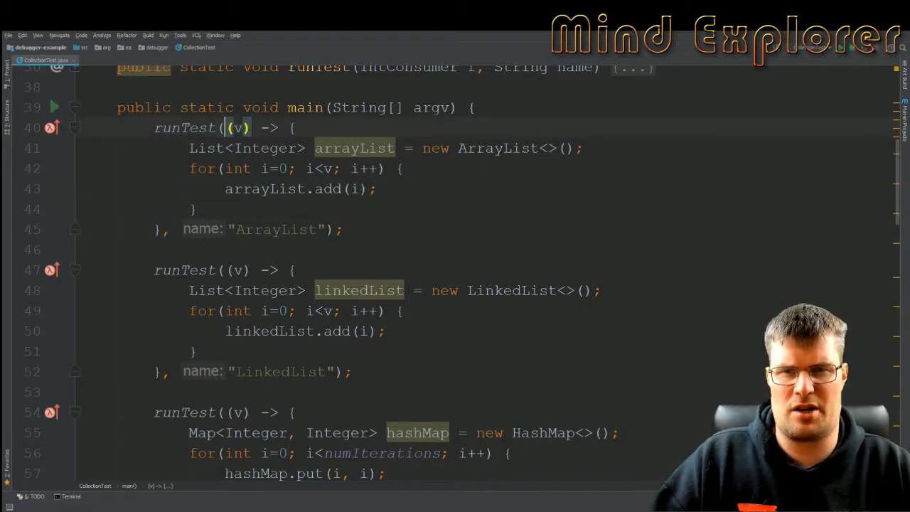
click(327, 168)
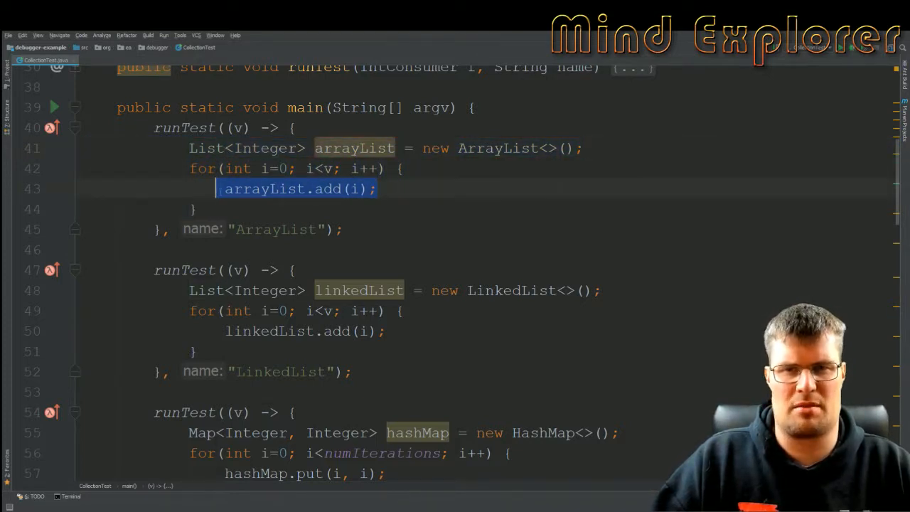
click(327, 168)
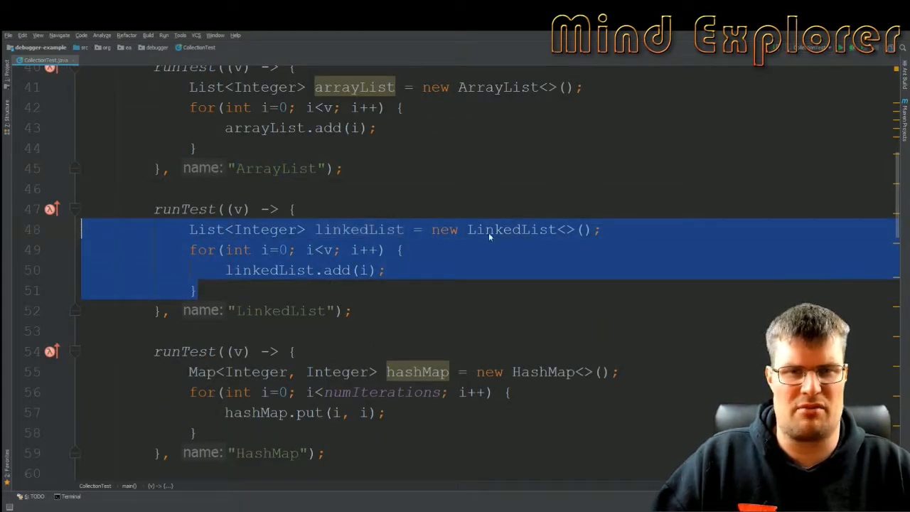
scroll(down, 3)
text(v)
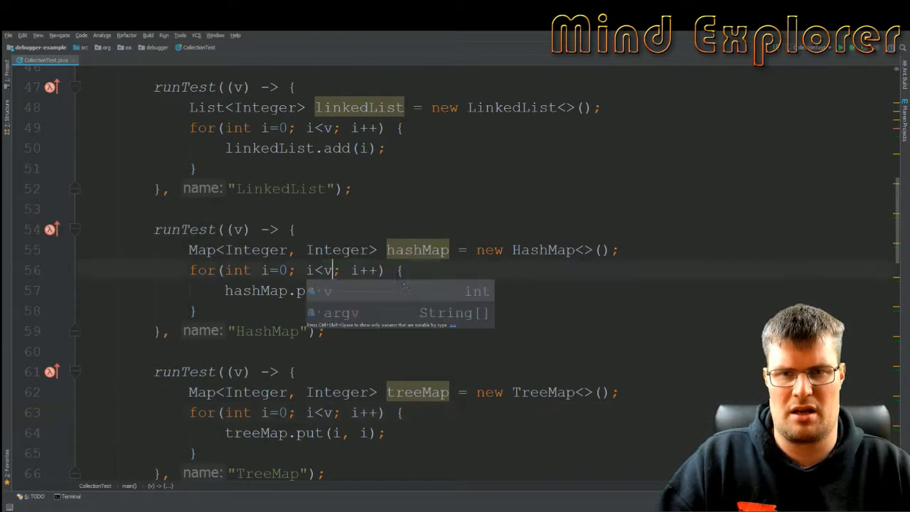
scroll(down, 3)
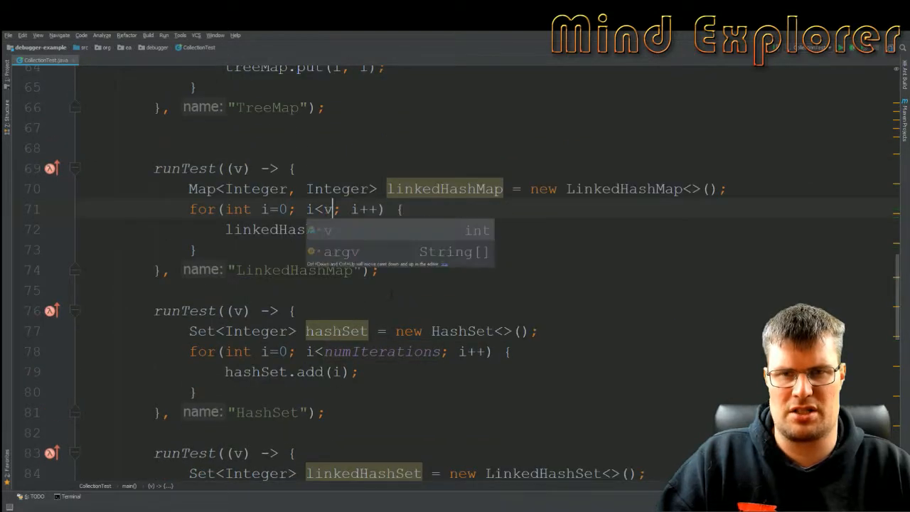
scroll(down, 3)
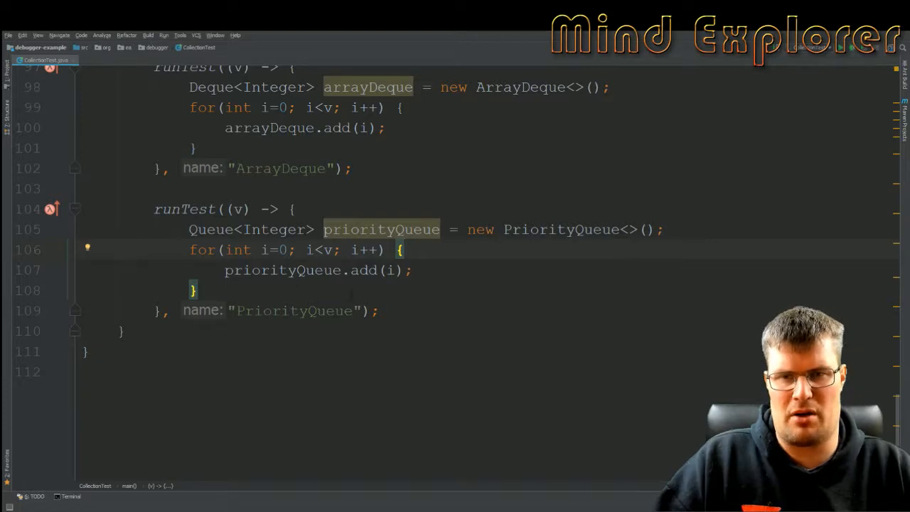
scroll(up, 3)
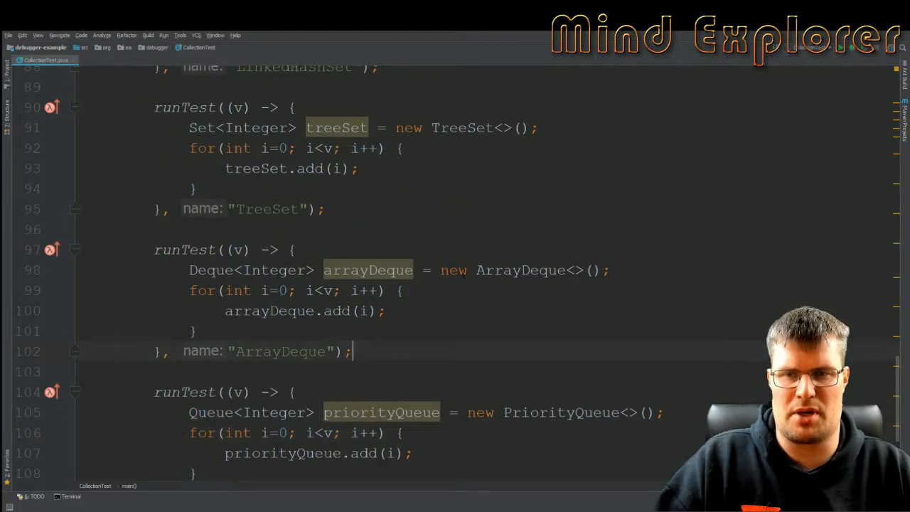
scroll(up, 3)
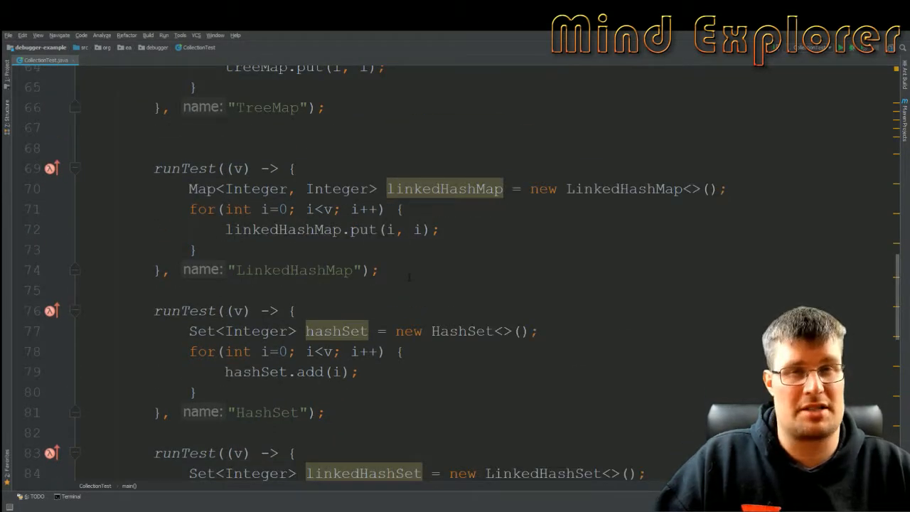
scroll(up, 3)
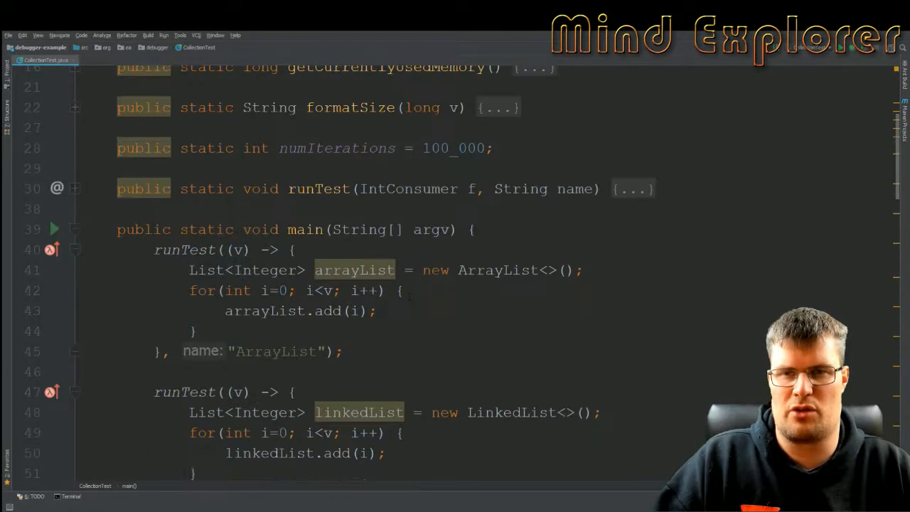
click(74, 189)
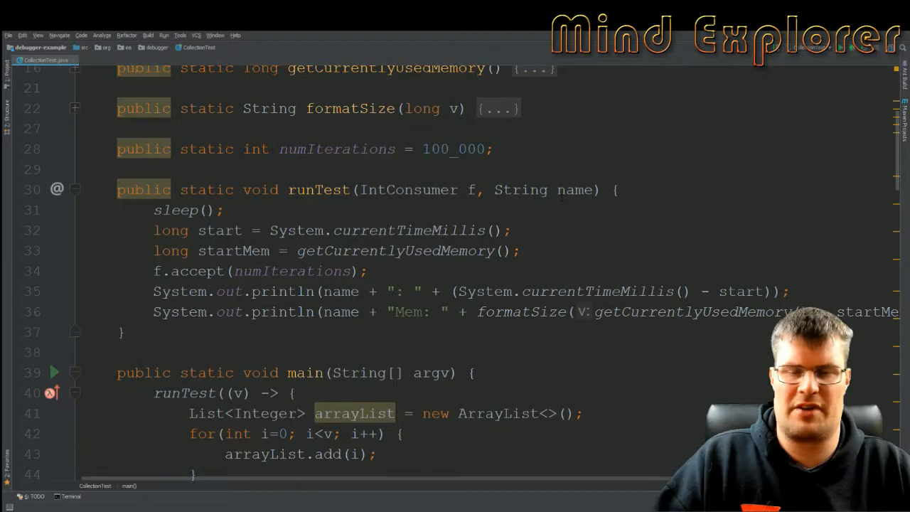
double_click(407, 190)
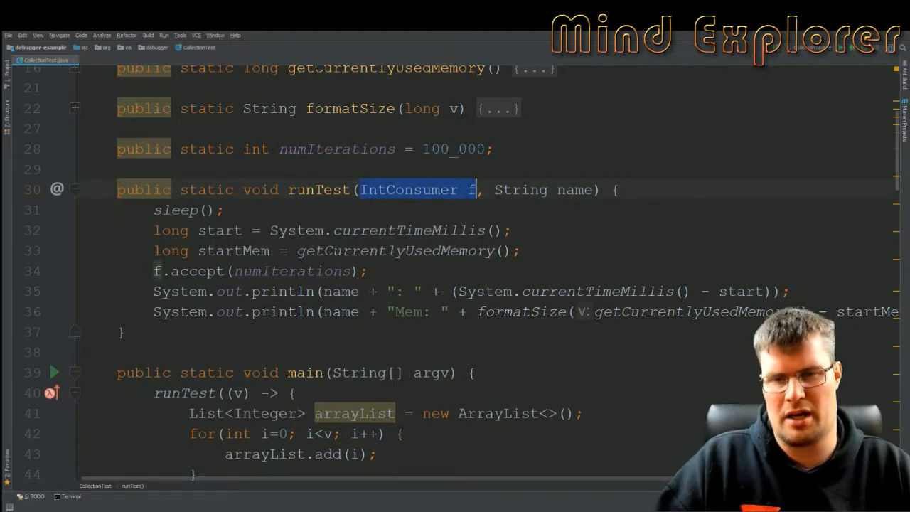
mouse_move(353, 412)
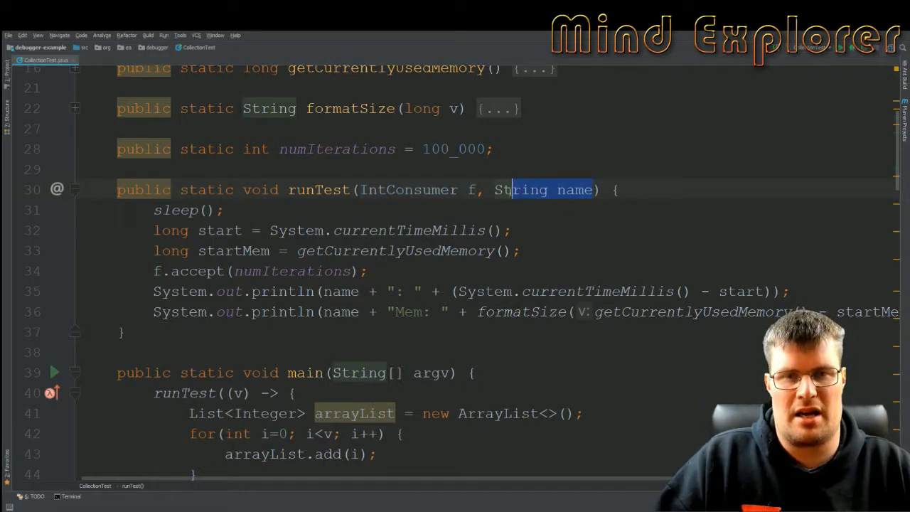
click(263, 231)
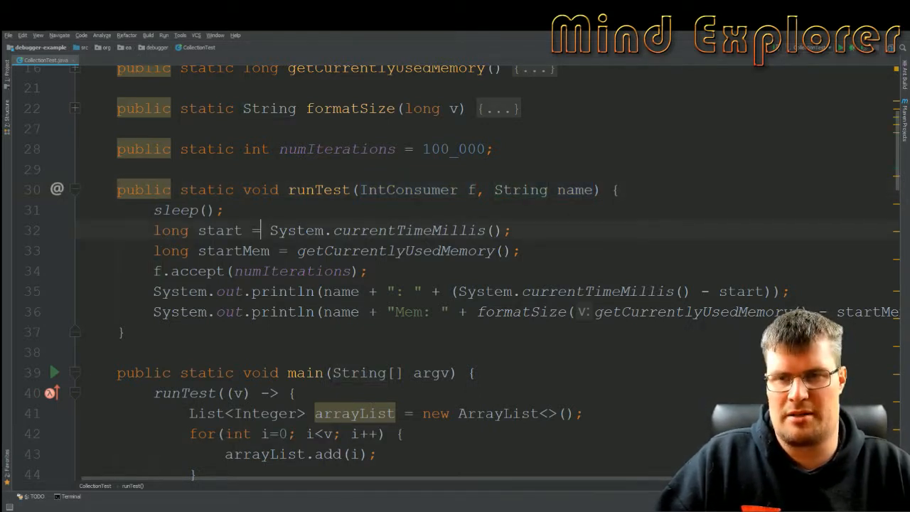
double_click(176, 211)
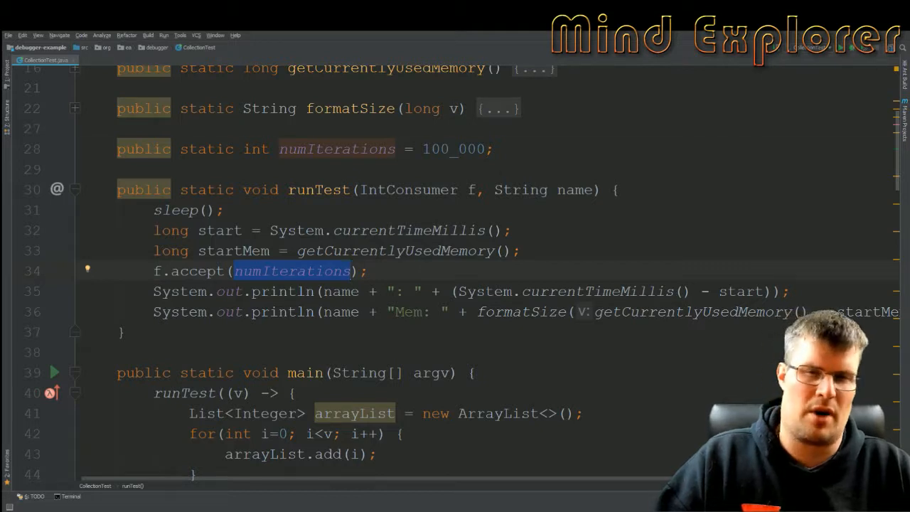
double_click(452, 150)
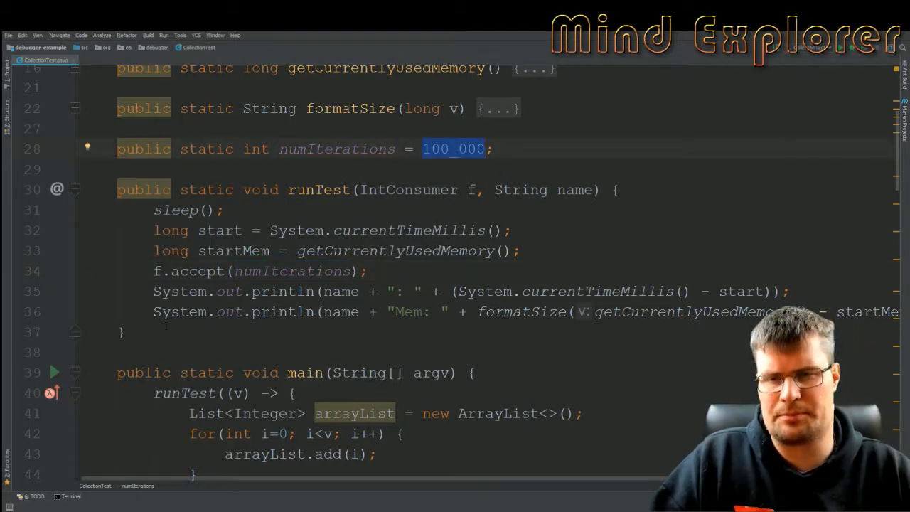
click(469, 290)
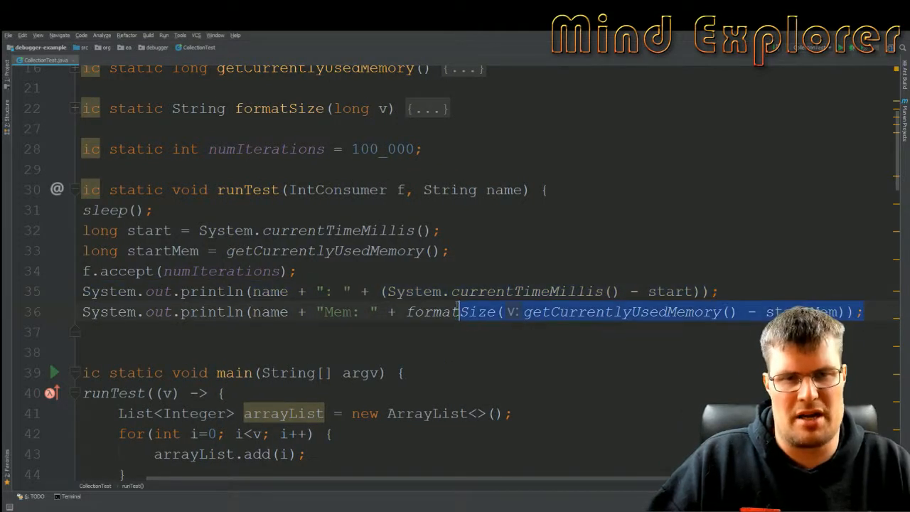
double_click(449, 312)
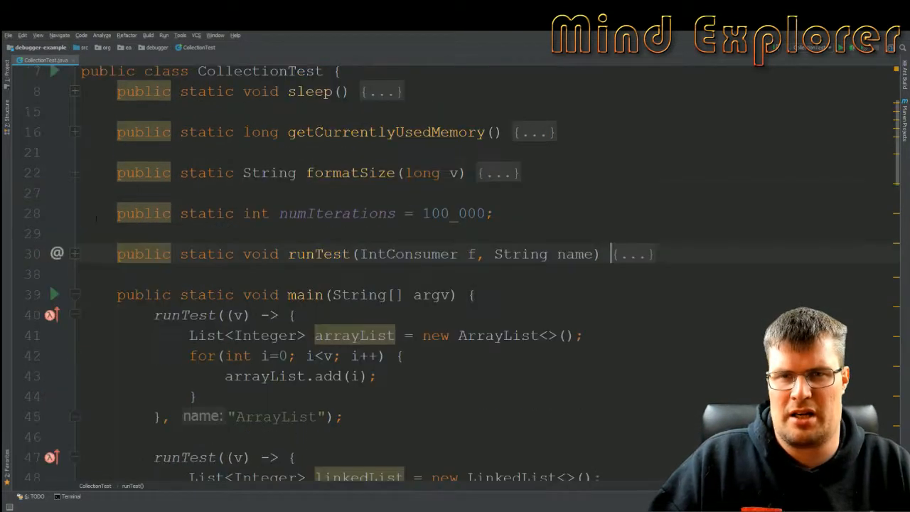
click(74, 174)
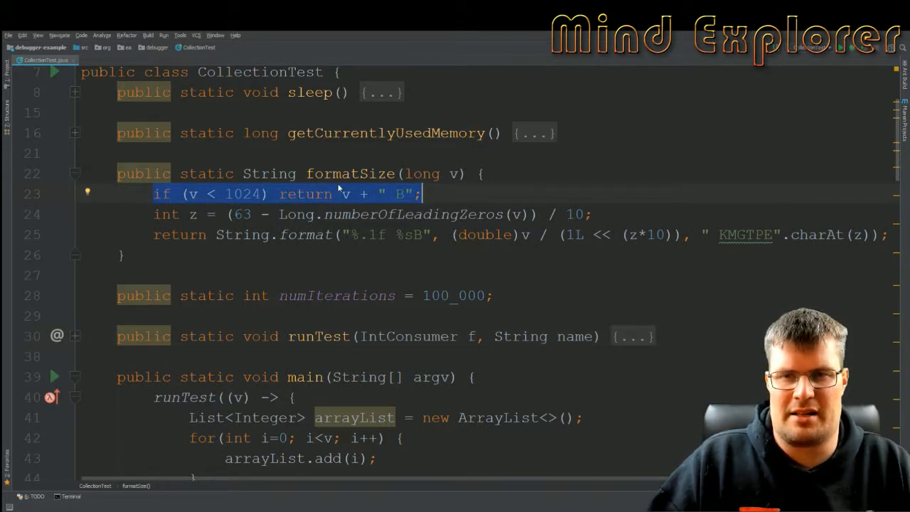
double_click(241, 193)
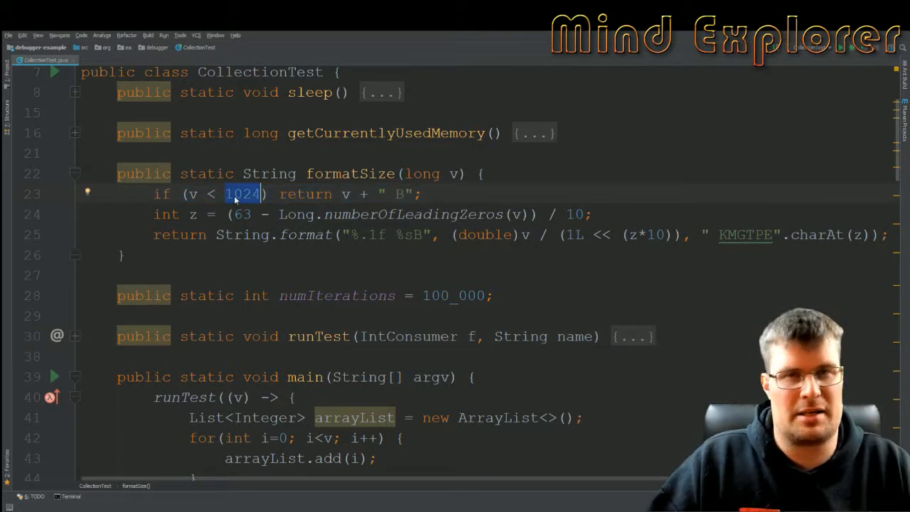
click(399, 193)
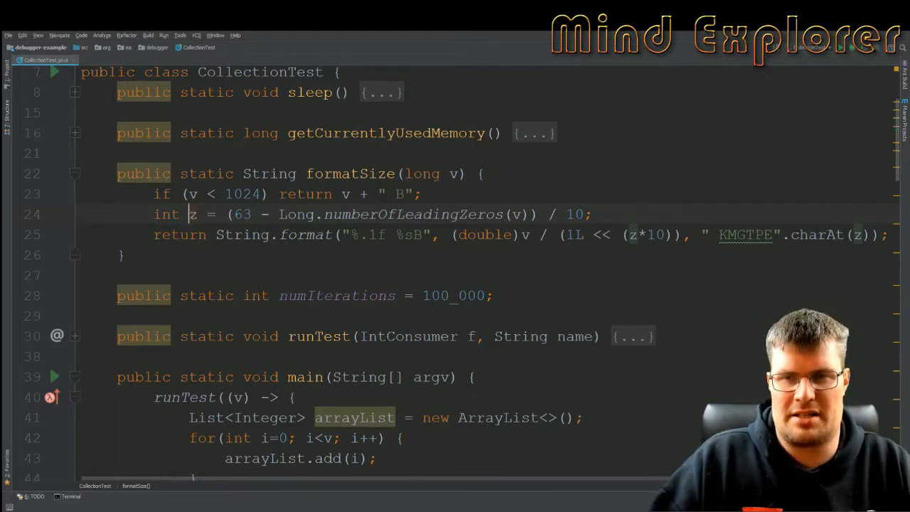
double_click(193, 213)
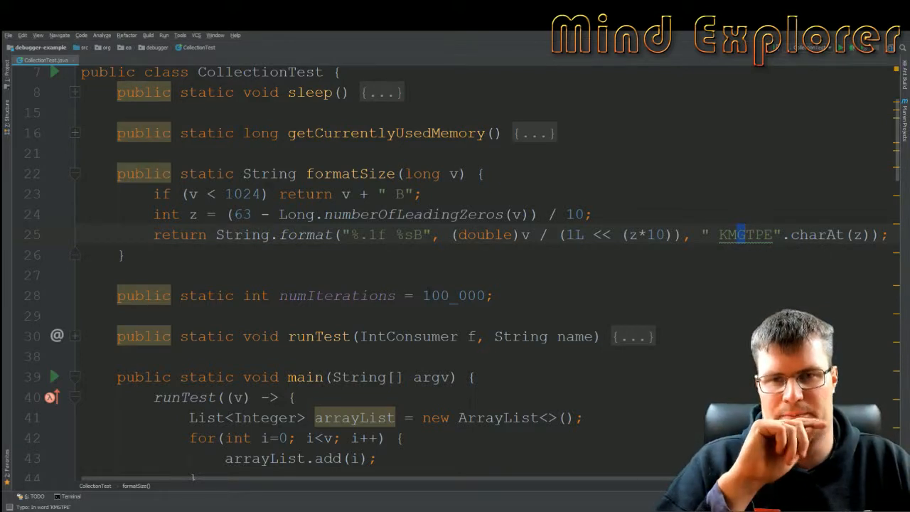
double_click(386, 234)
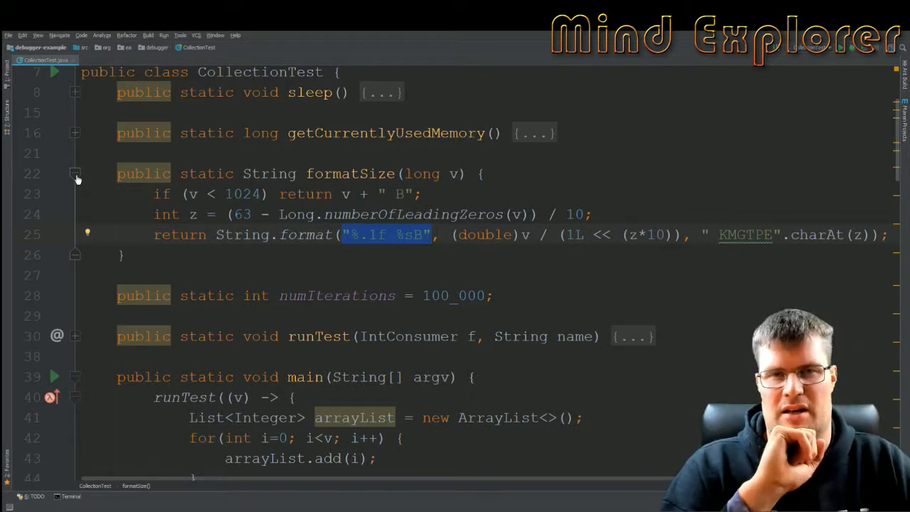
click(74, 174)
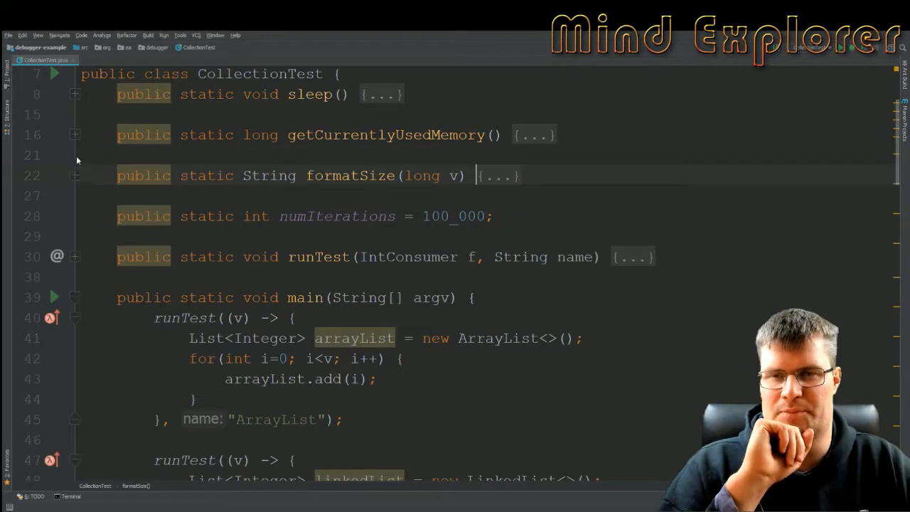
click(74, 135)
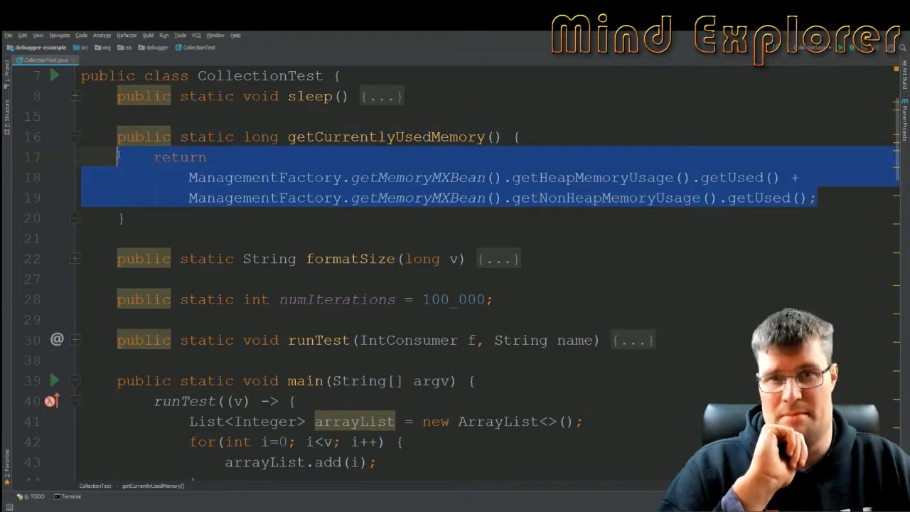
click(74, 97)
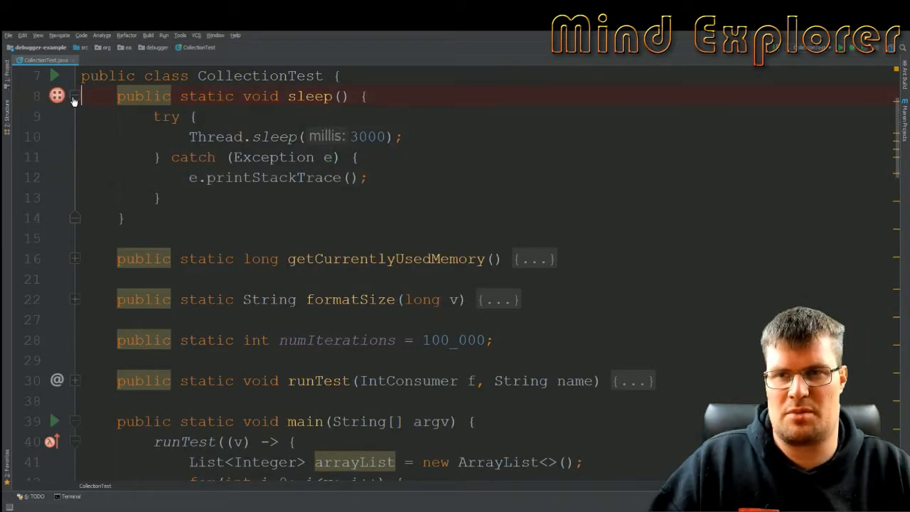
click(74, 97)
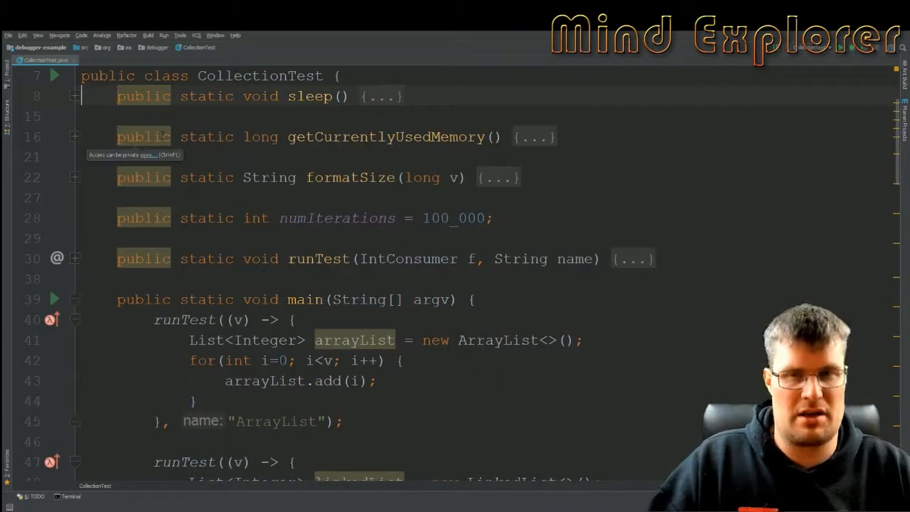
scroll(up, 3)
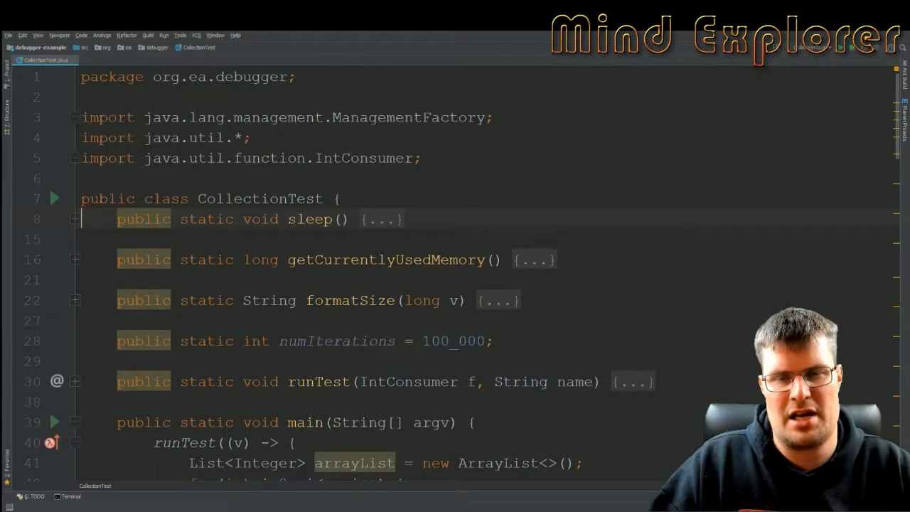